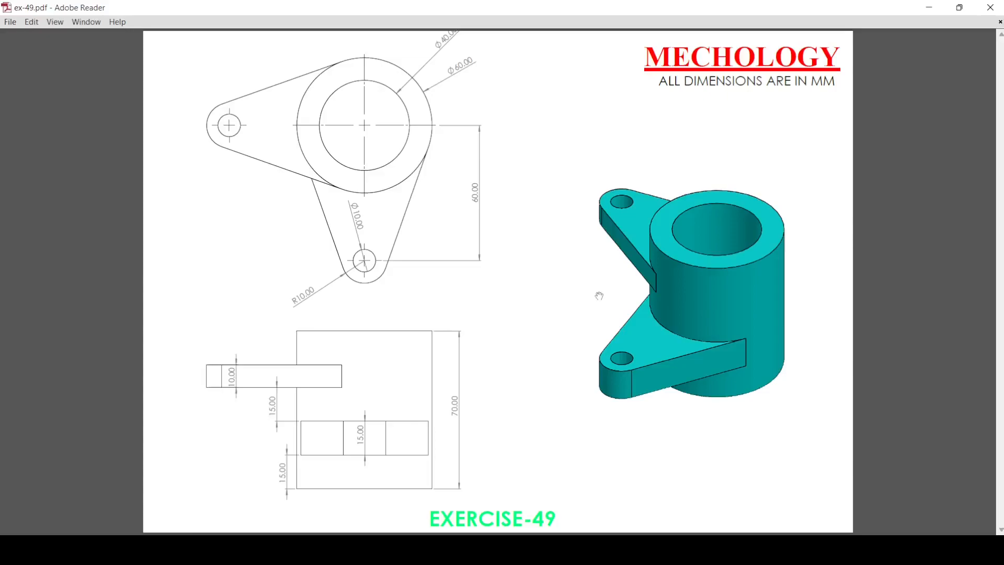
mouse_move(404, 106)
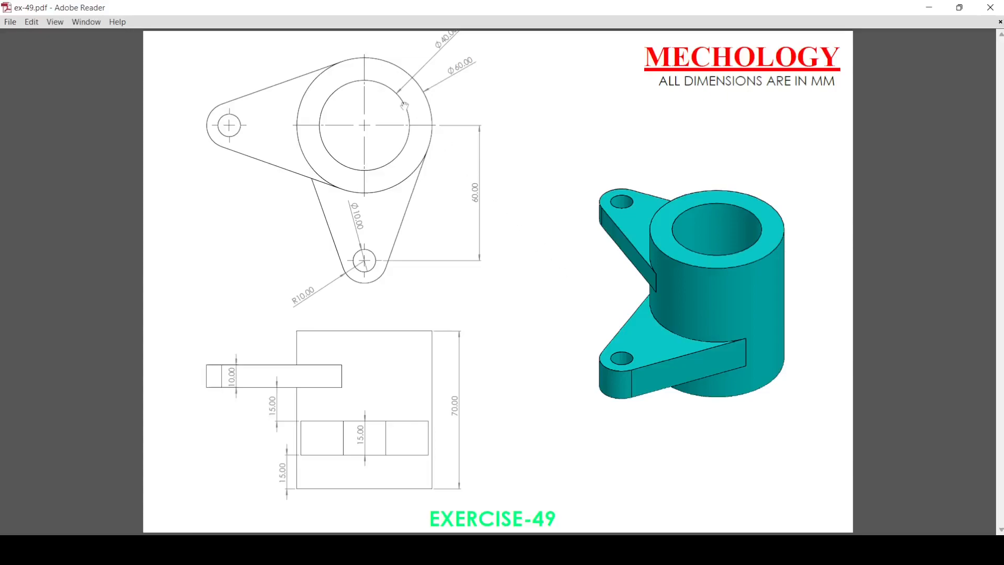
mouse_move(297, 216)
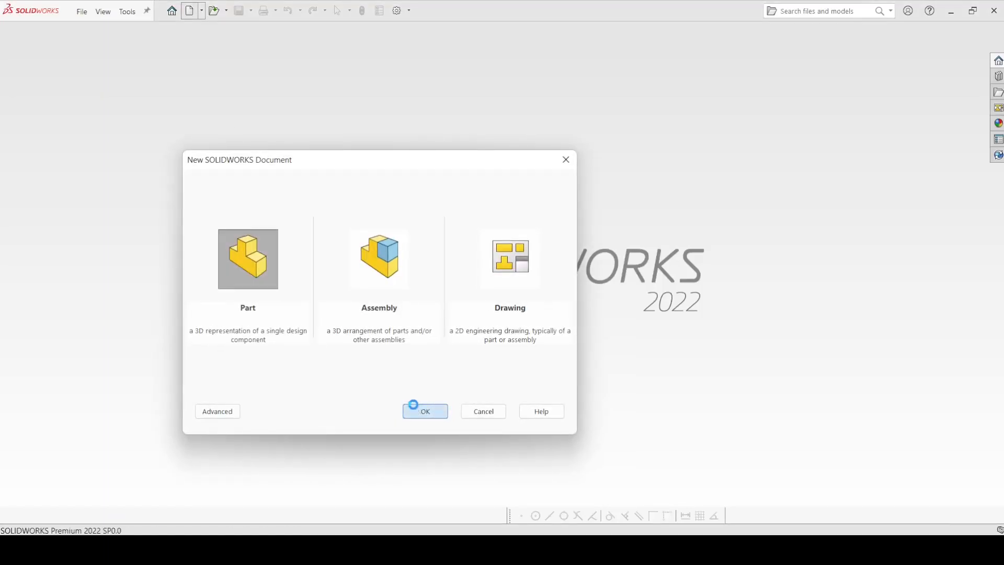
- Create a new part and sketch two concentric circles at the origin on the Top Plane
click(425, 411)
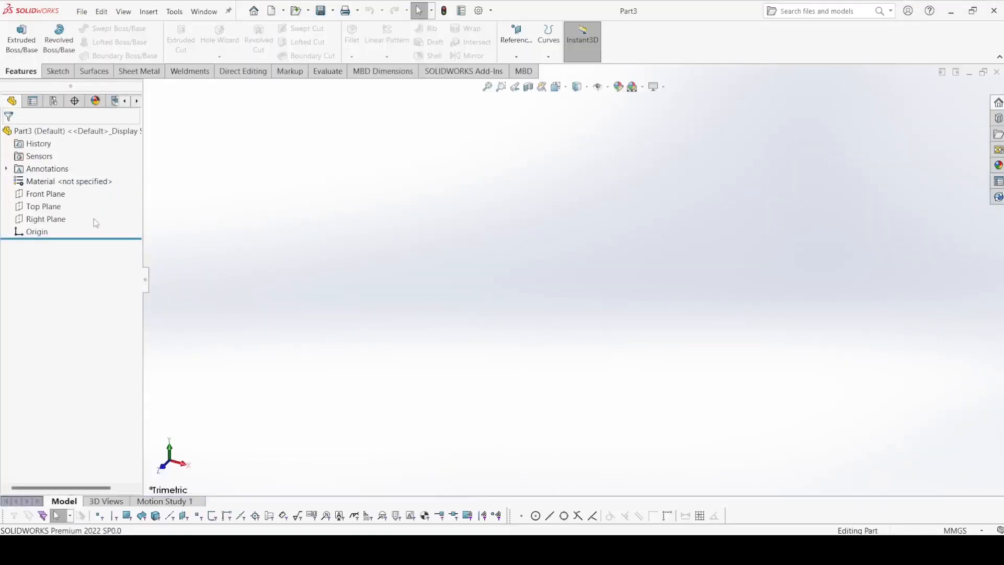
click(45, 206)
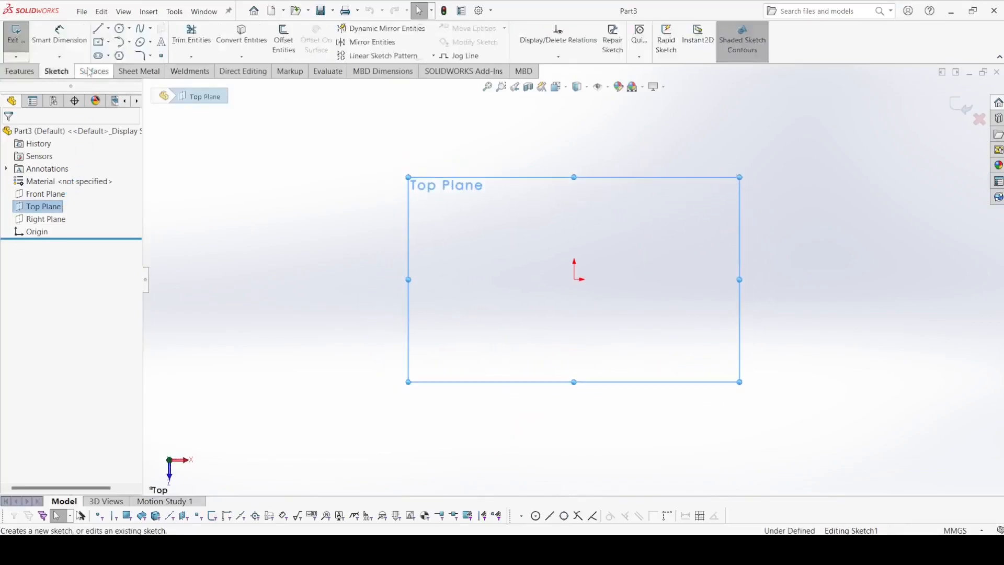
click(119, 28)
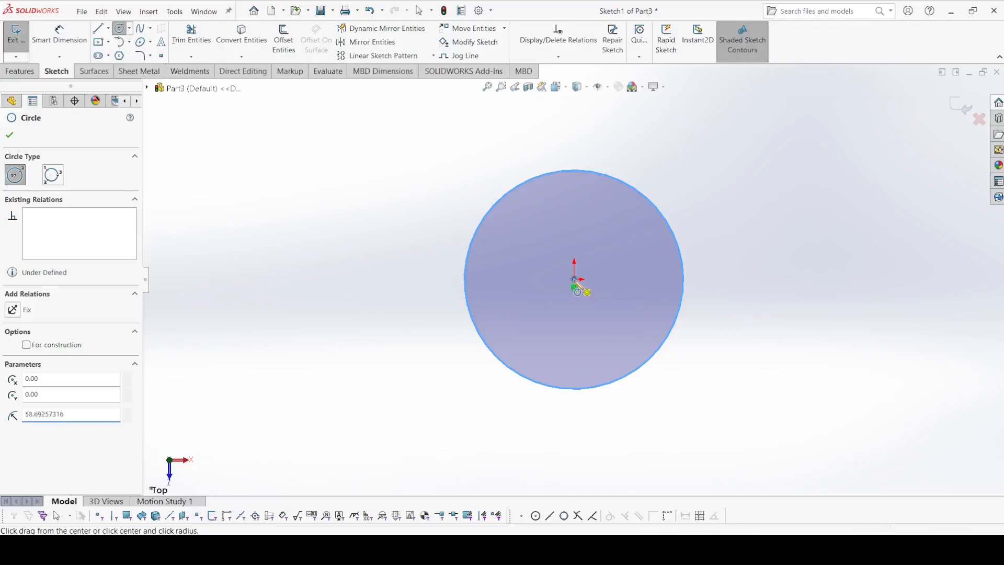
click(9, 135)
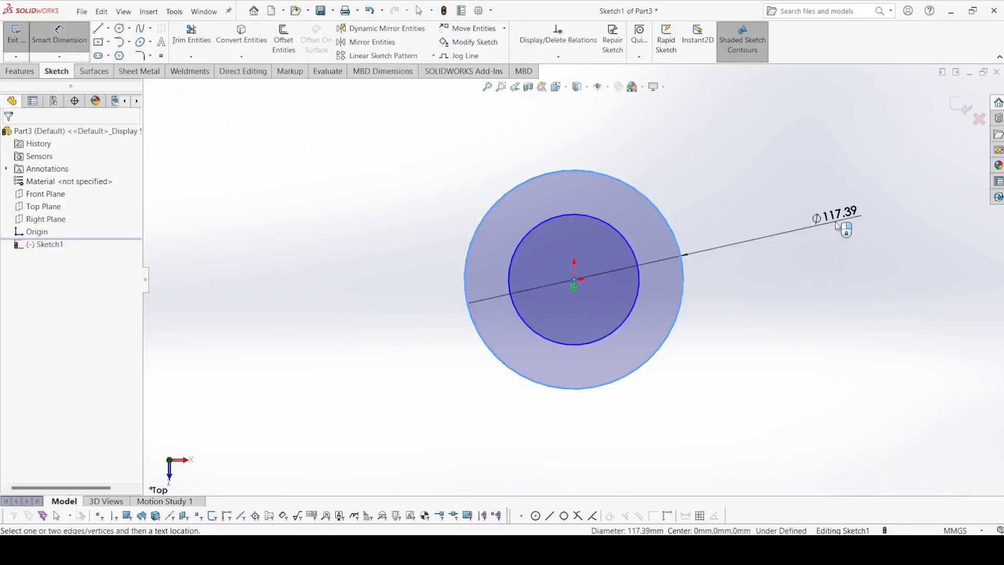
- Dimension the outer circle to 60 mm and the inner circle to 40 mm
click(829, 221)
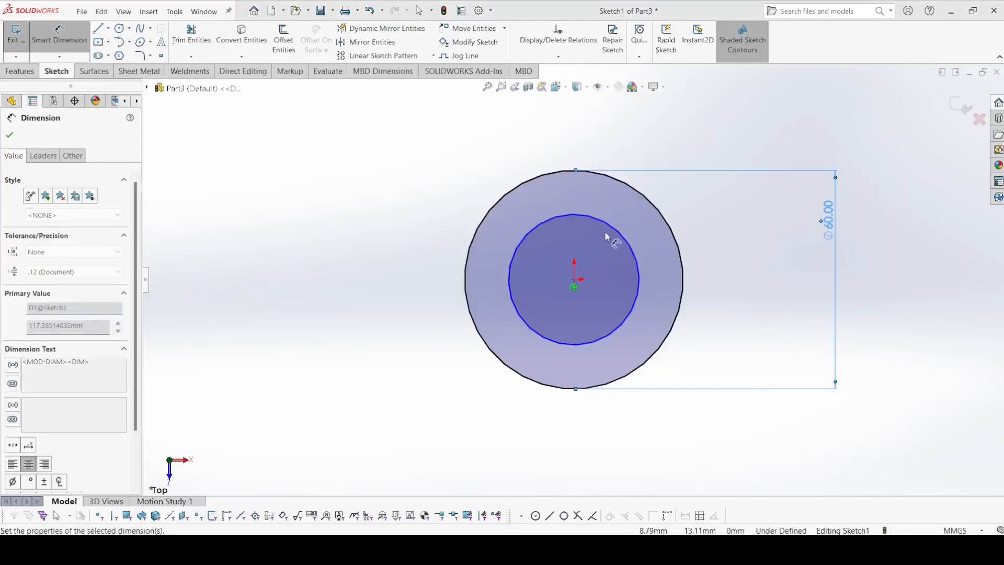
click(9, 135)
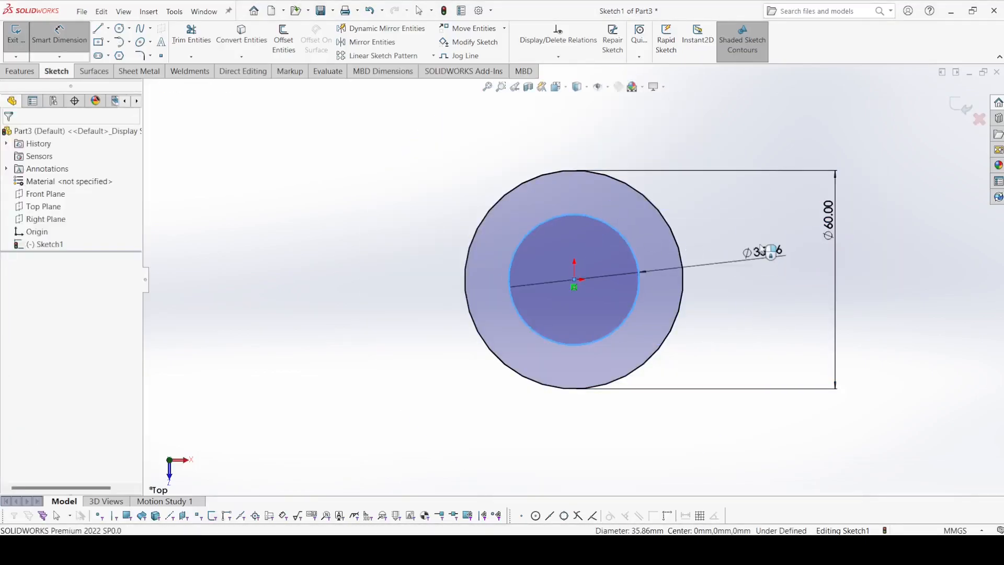
click(762, 251)
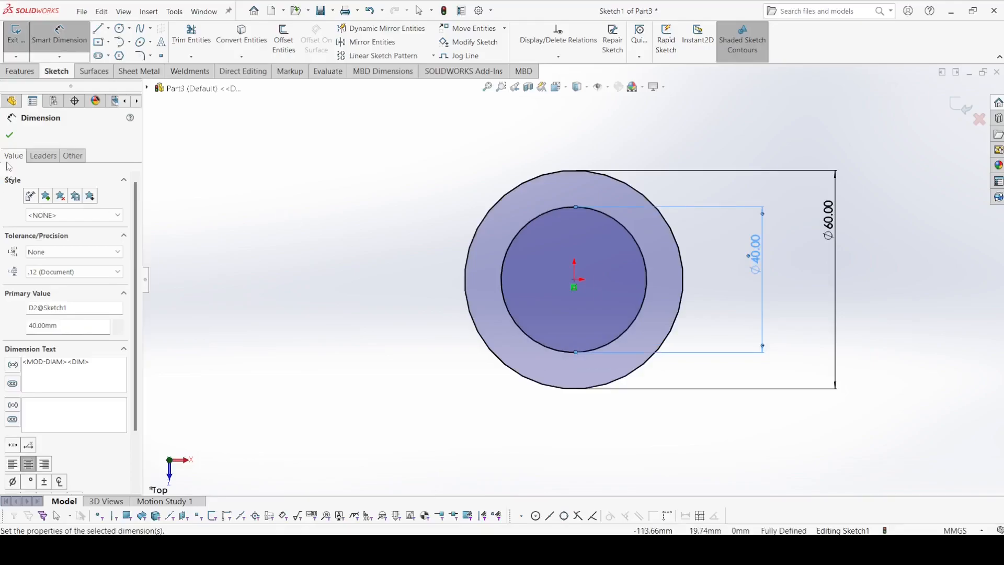
click(119, 28)
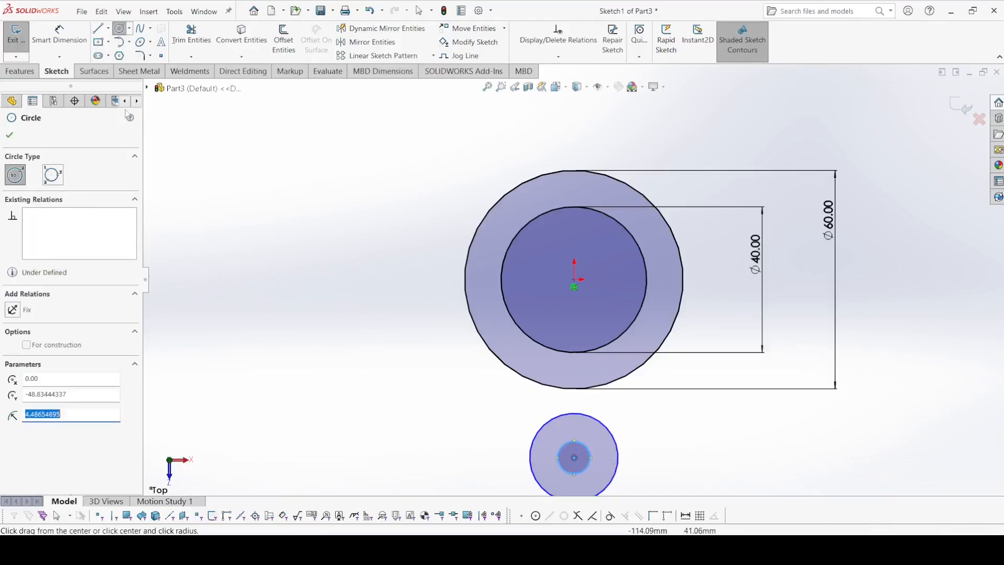
- Add 20 mm and 10 mm circles 60 mm below centre, vertically aligned with the ring
click(9, 134)
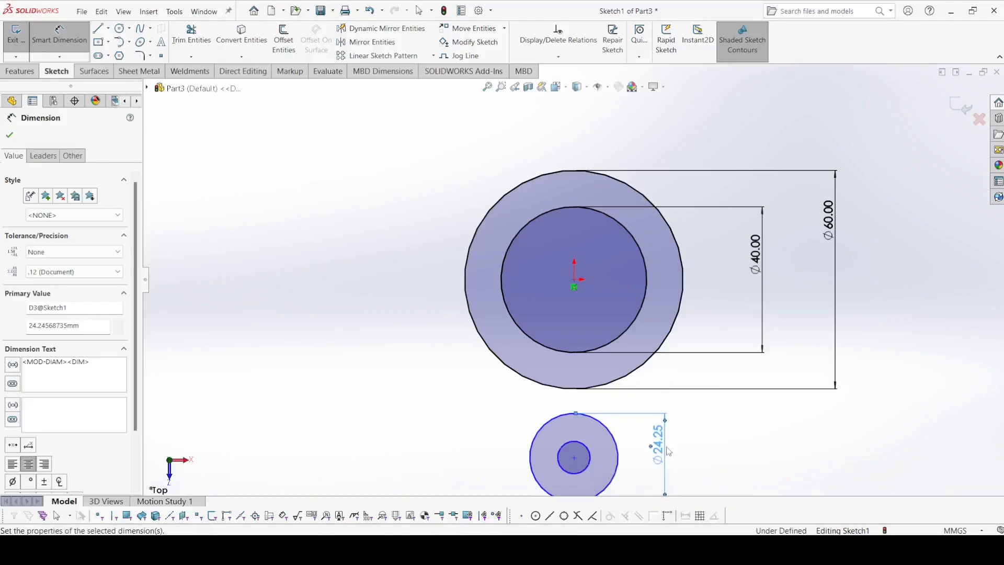
click(9, 135)
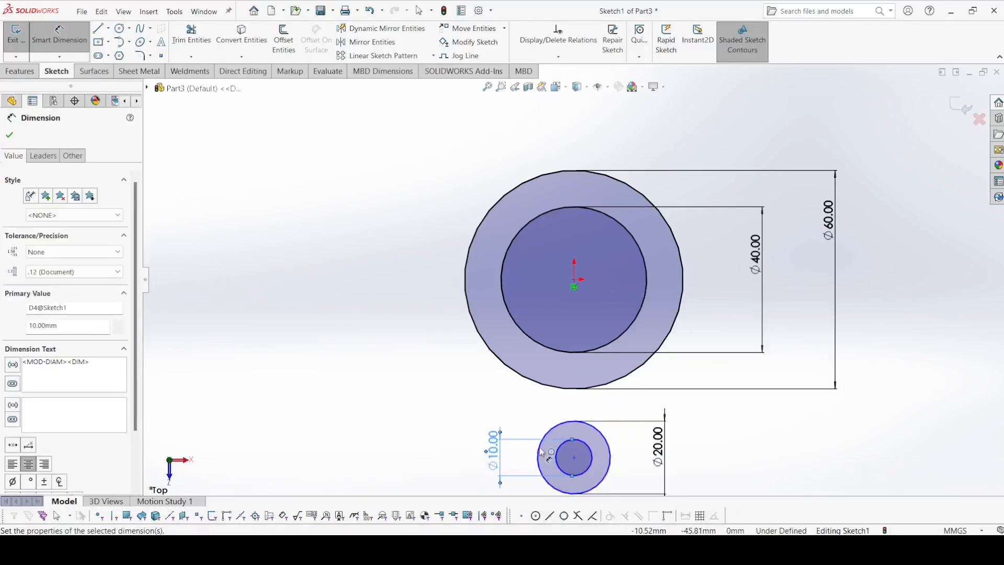
click(574, 286)
text(60)
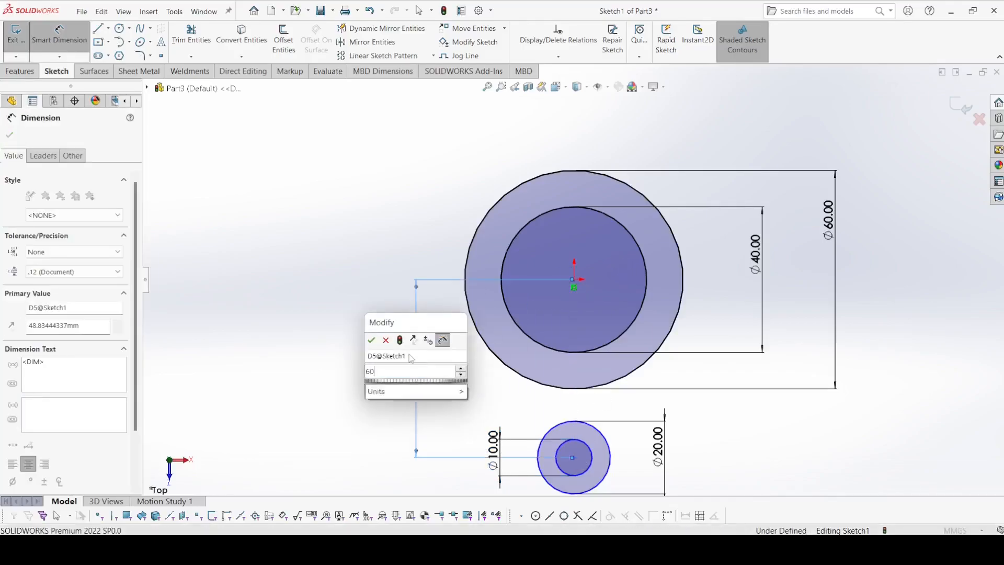
click(371, 340)
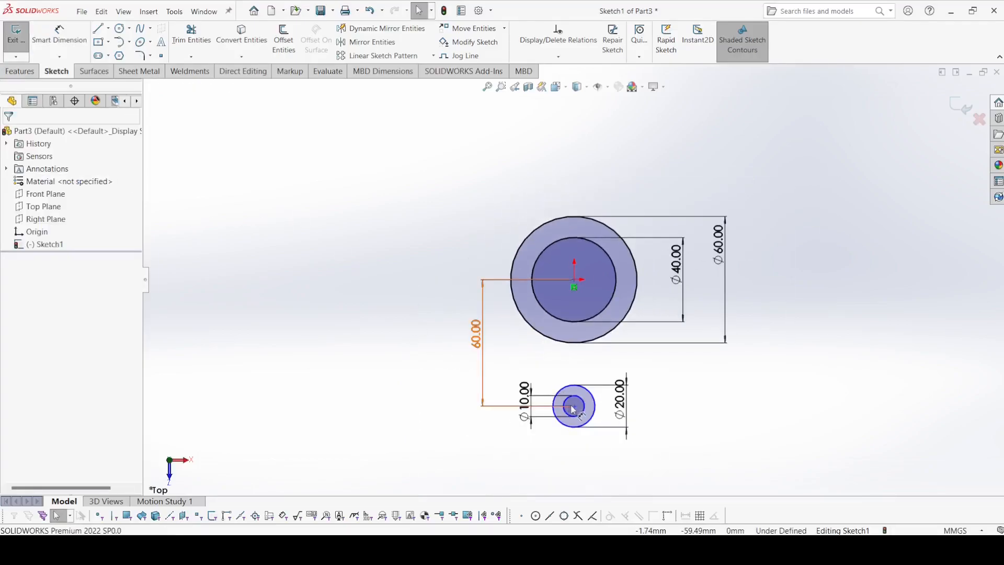
click(574, 280)
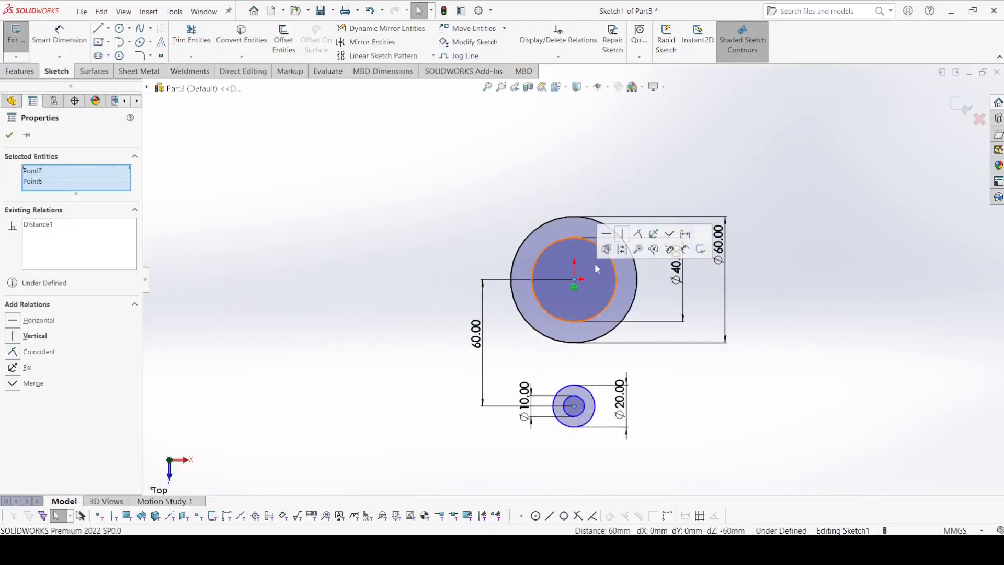
click(9, 134)
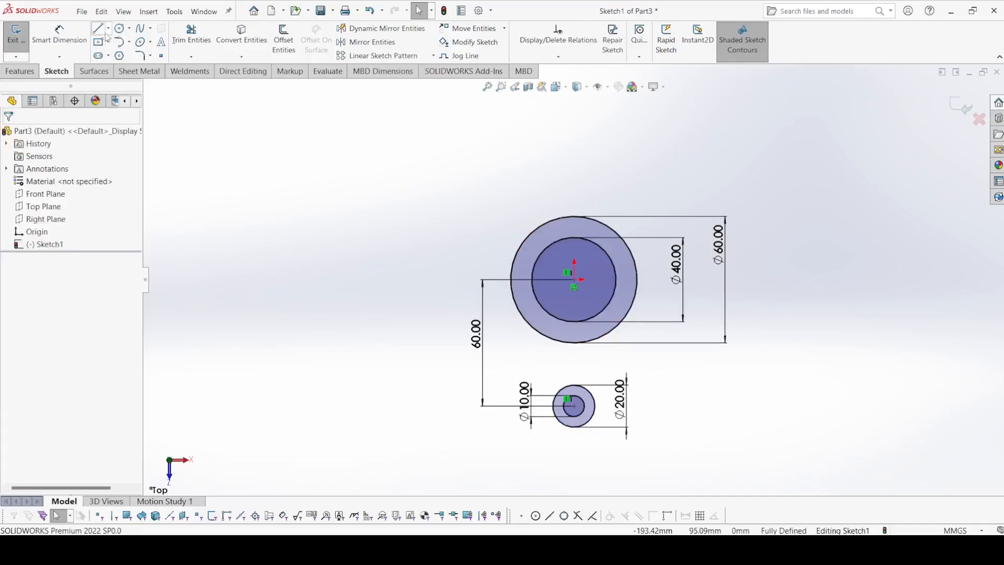
- Draw two lines tangent to the 60 mm and 20 mm circles on both sides
click(98, 28)
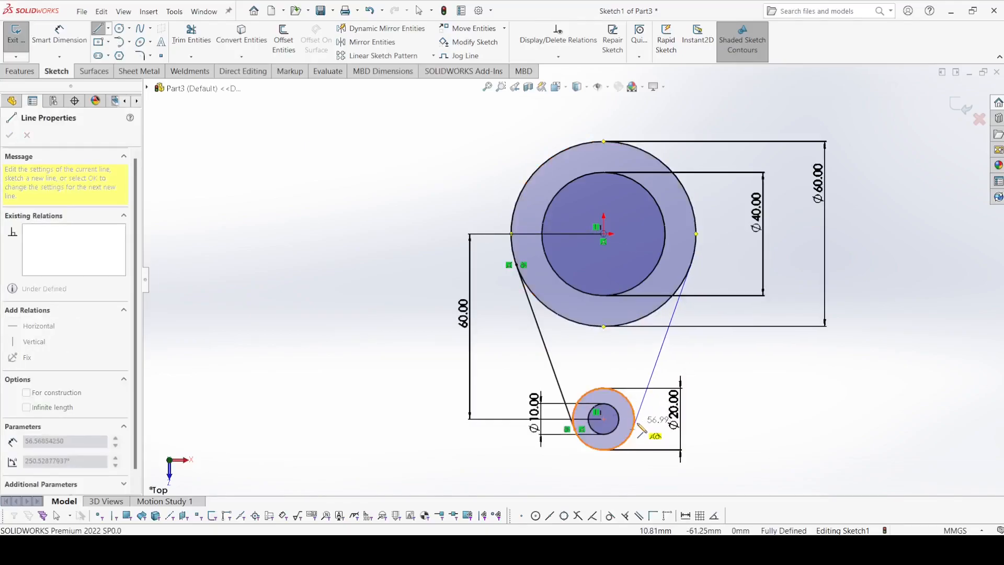
right_click(604, 418)
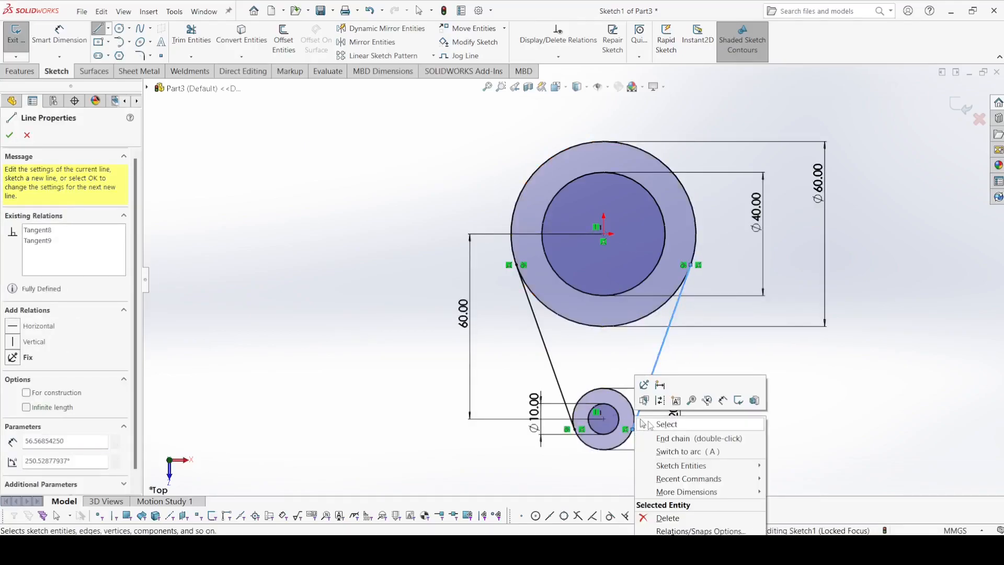
click(666, 424)
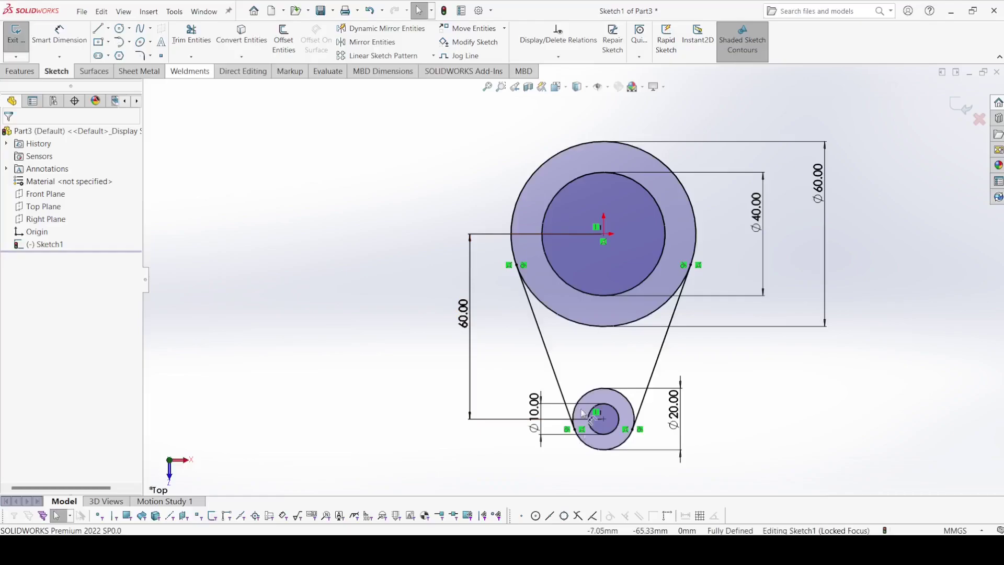
mouse_move(552, 370)
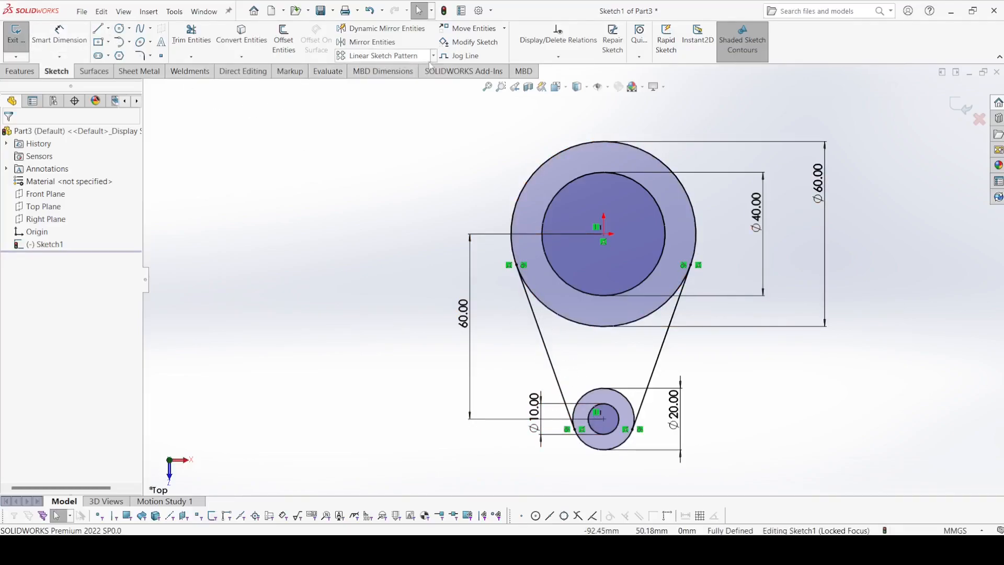
- Circular-pattern the lug lines and arcs around the ring centre, skipping extra instances
click(433, 56)
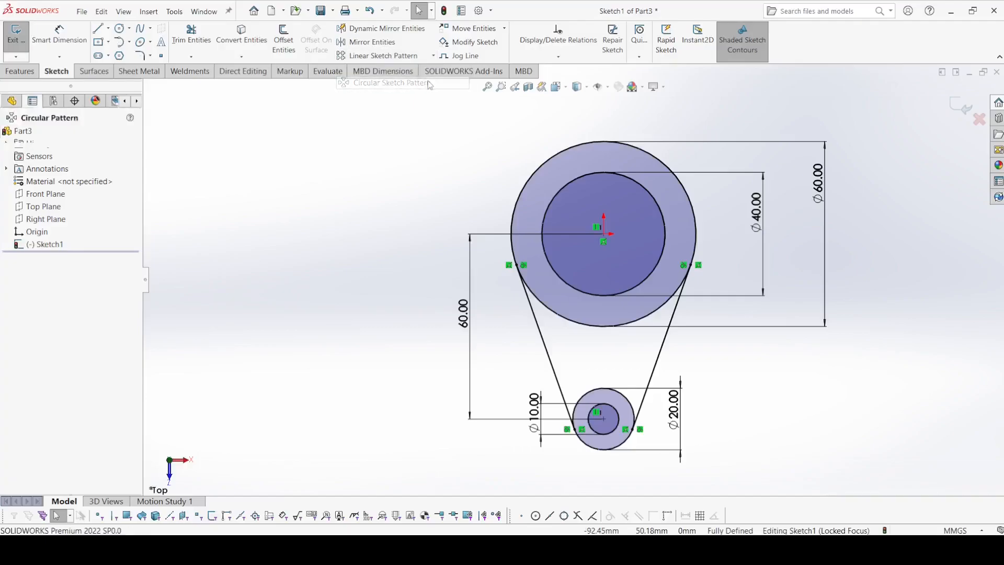
click(389, 83)
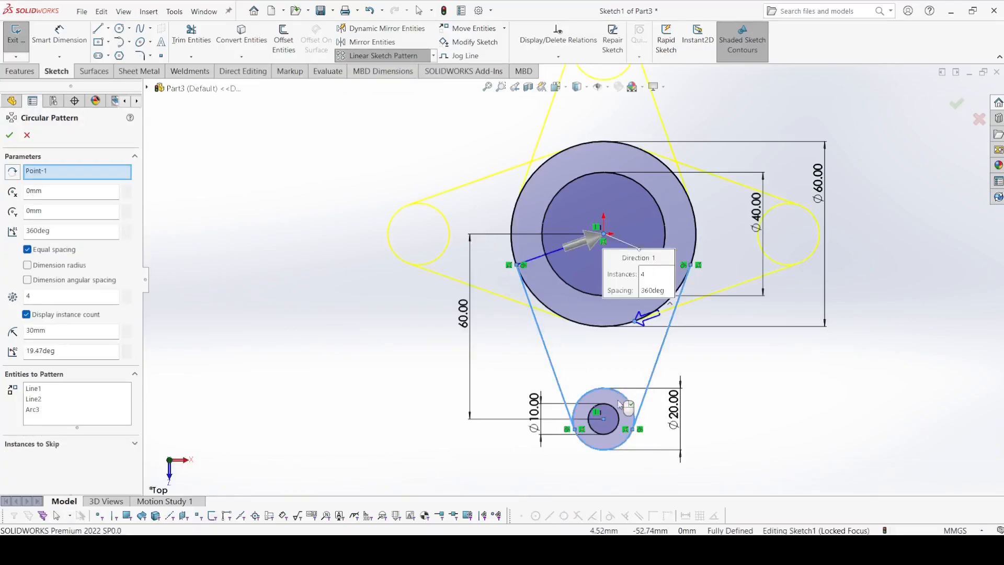
click(604, 419)
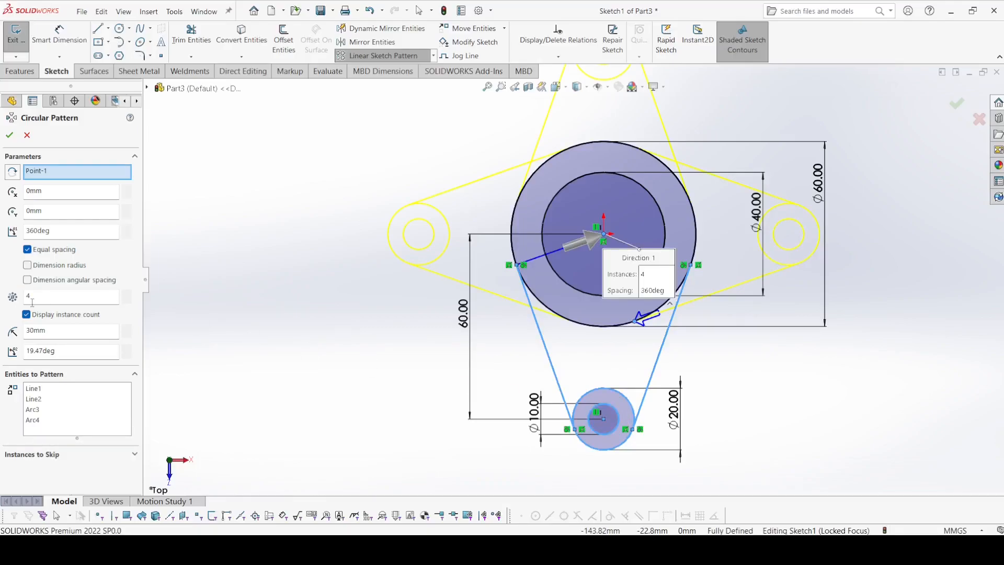
mouse_move(143, 297)
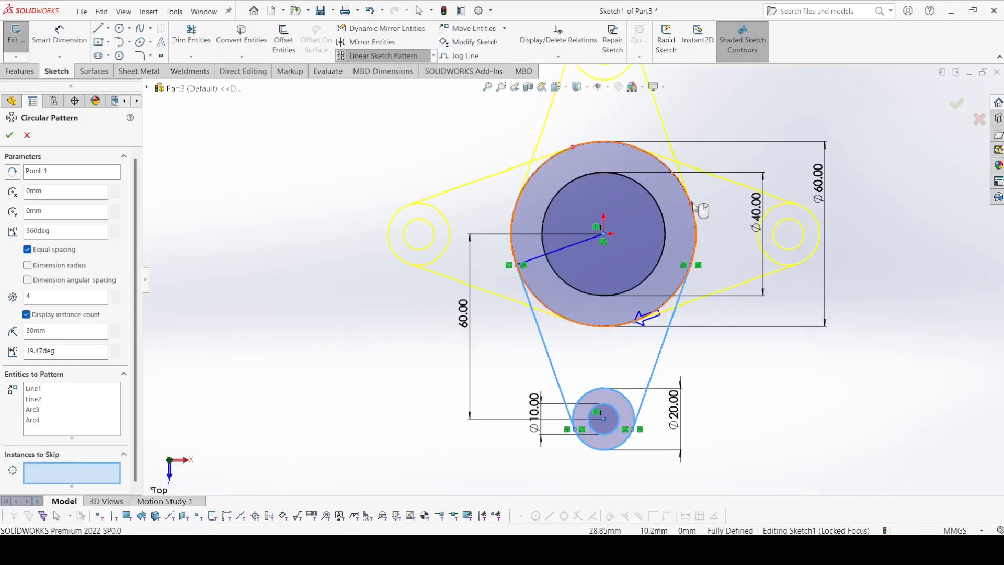
click(690, 204)
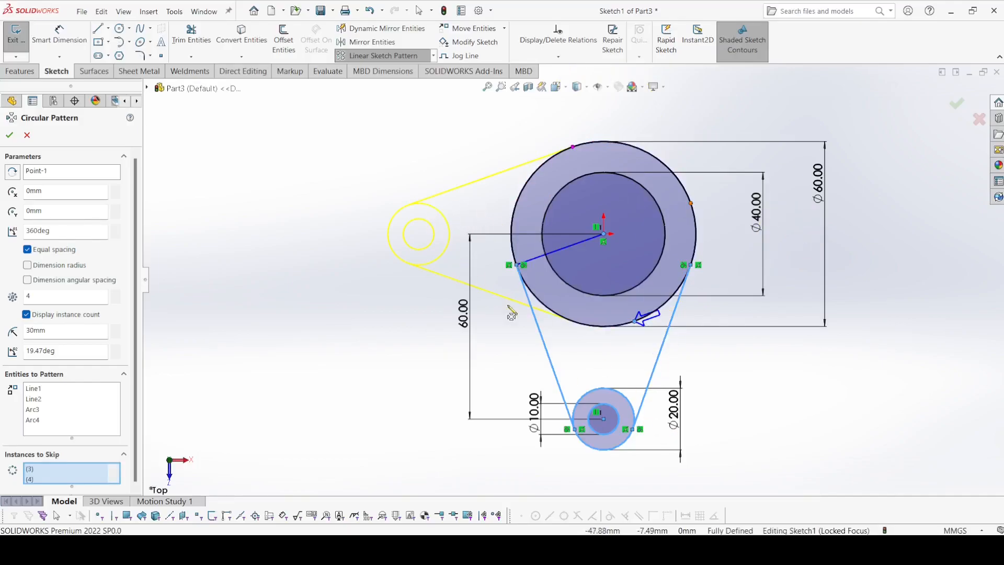
click(26, 135)
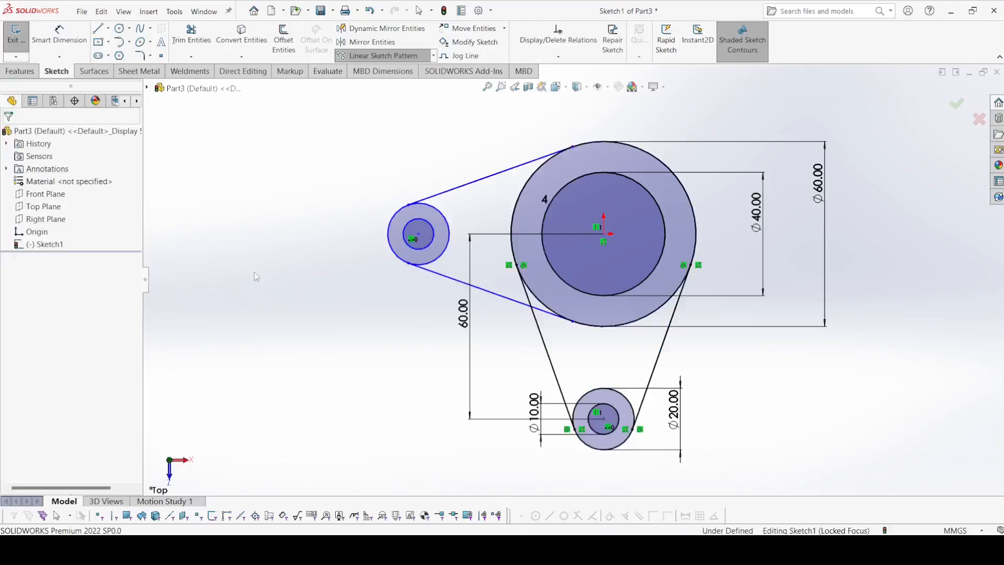
click(19, 71)
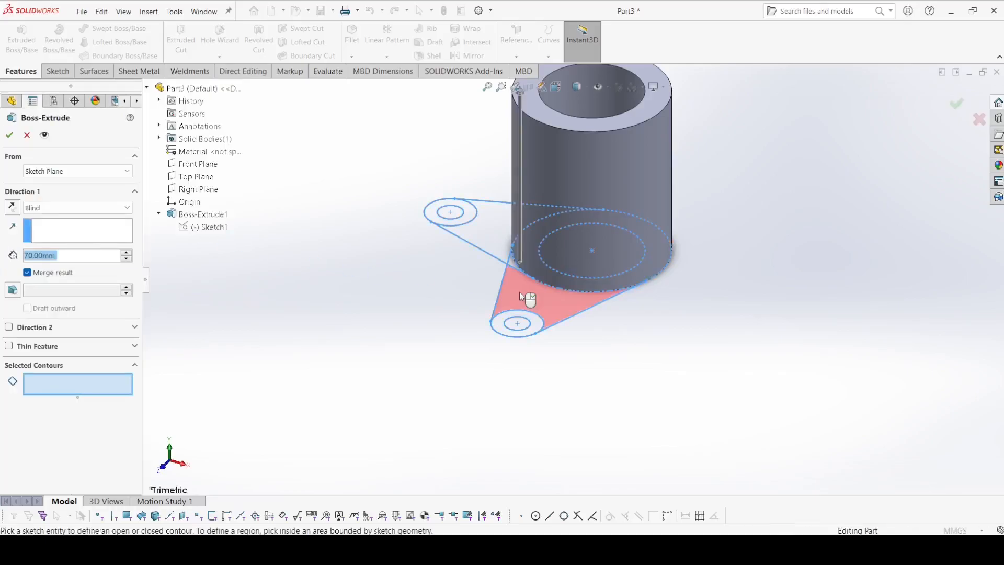
- Select the lower lug's web and ring regions as contours for a new extrusion
click(516, 323)
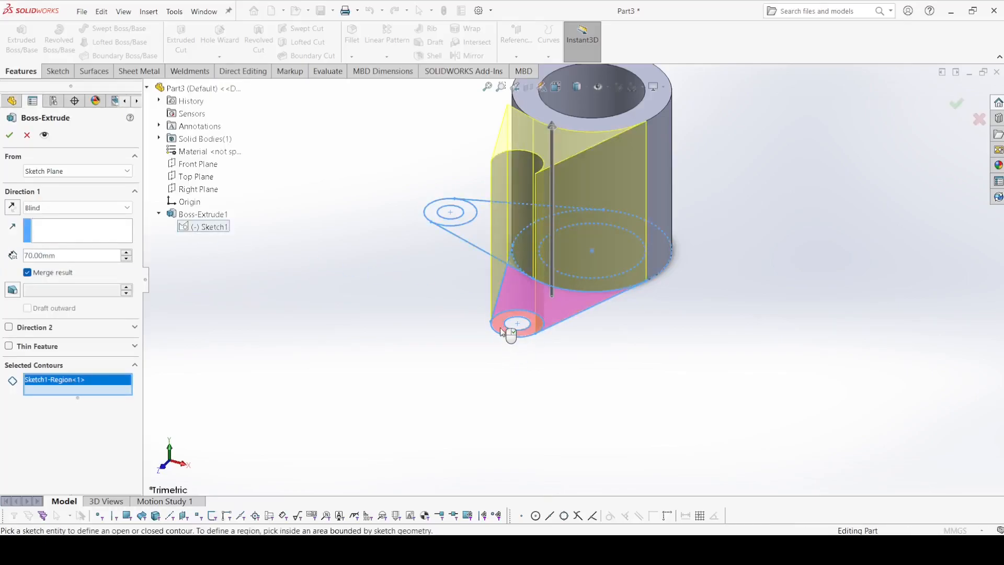
click(516, 323)
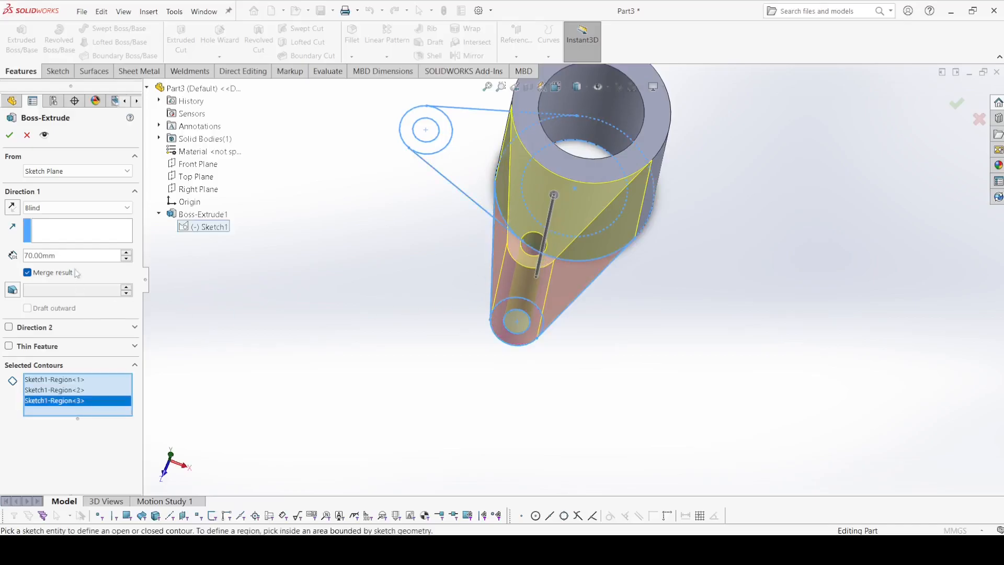
click(77, 171)
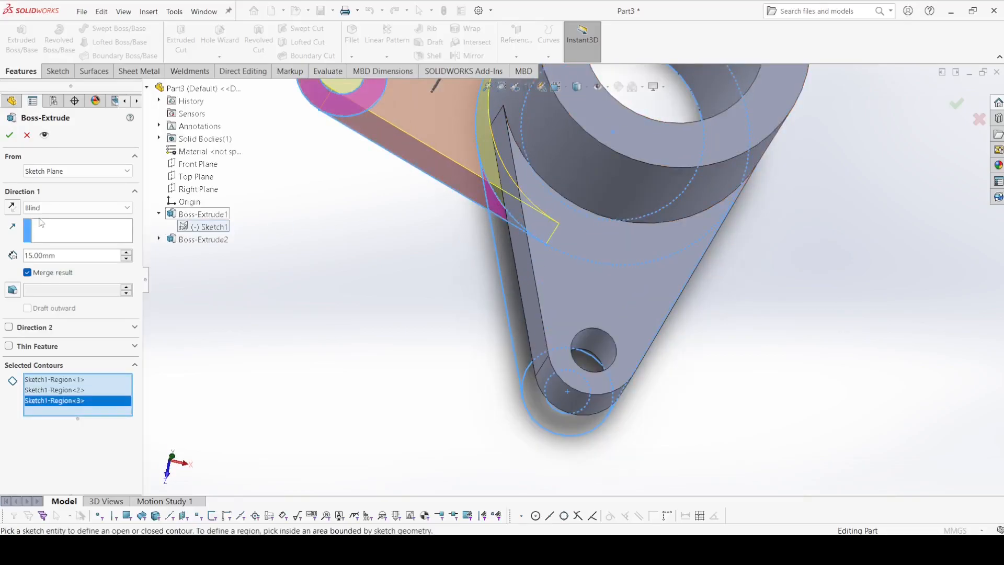
- Extrude the left lug 10 mm deep, starting from a 45 mm offset
click(77, 171)
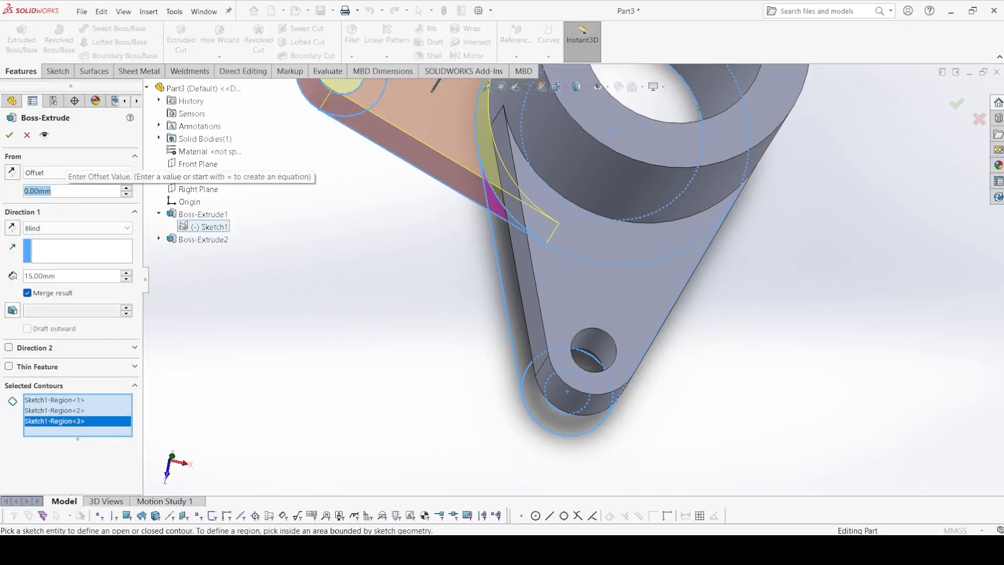
text(45.00mm)
click(76, 275)
text(10)
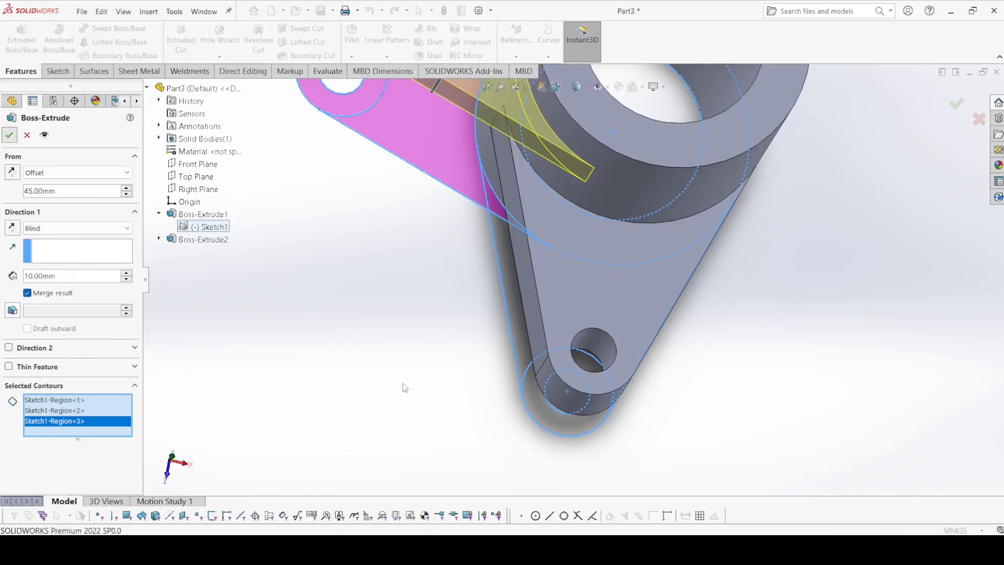
click(9, 134)
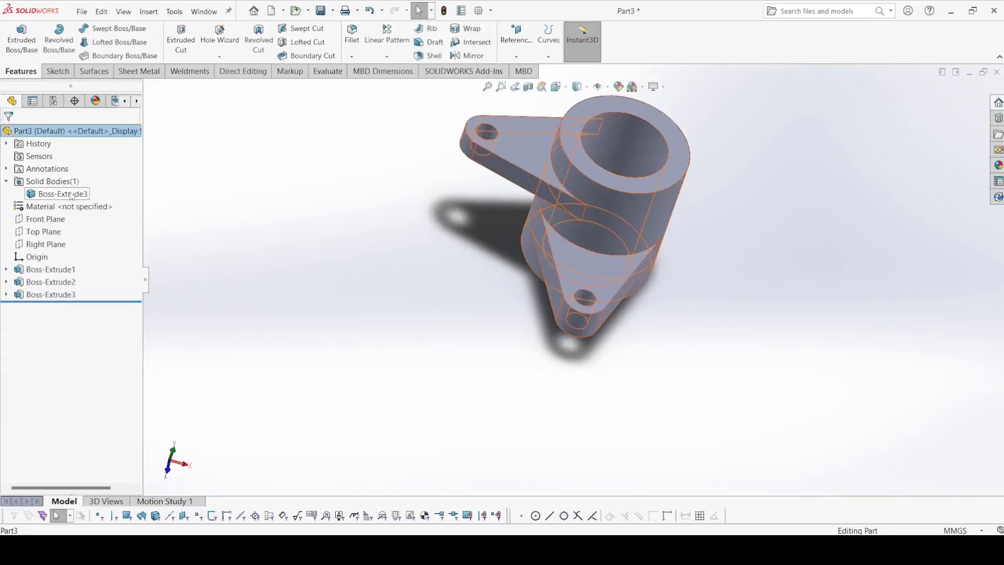
- Apply a cyan appearance to the solid body and switch to isometric view
click(60, 194)
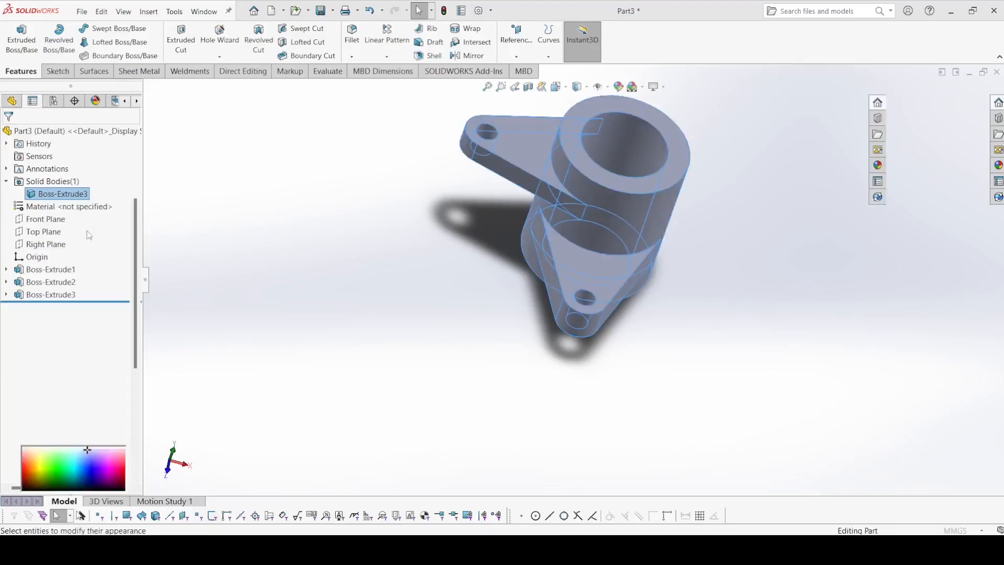
click(73, 453)
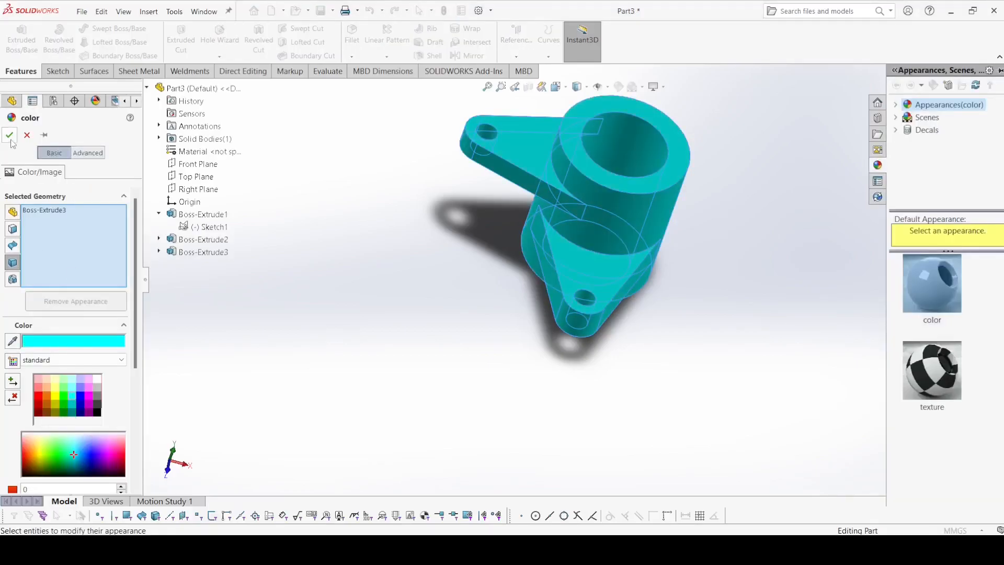
click(9, 134)
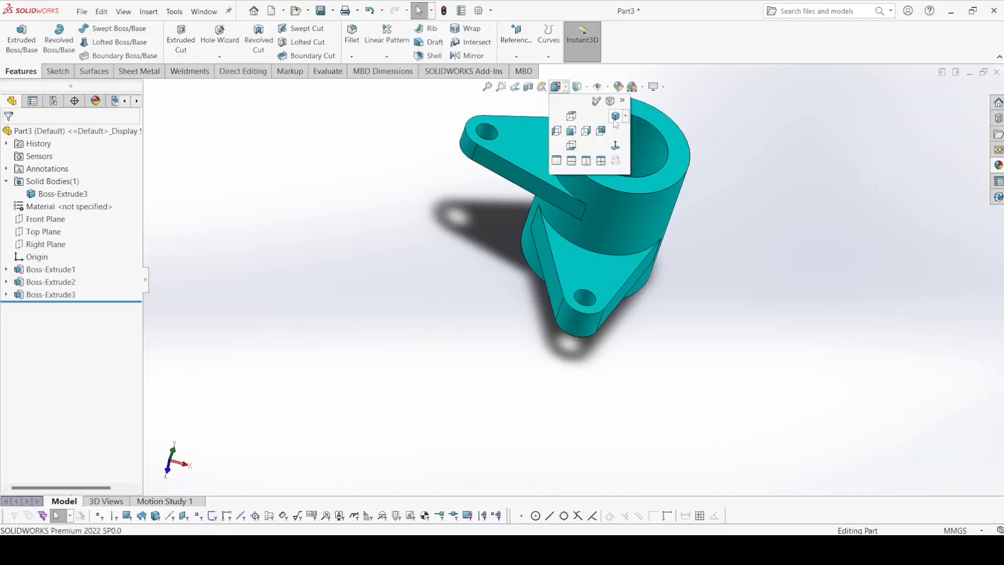
click(614, 116)
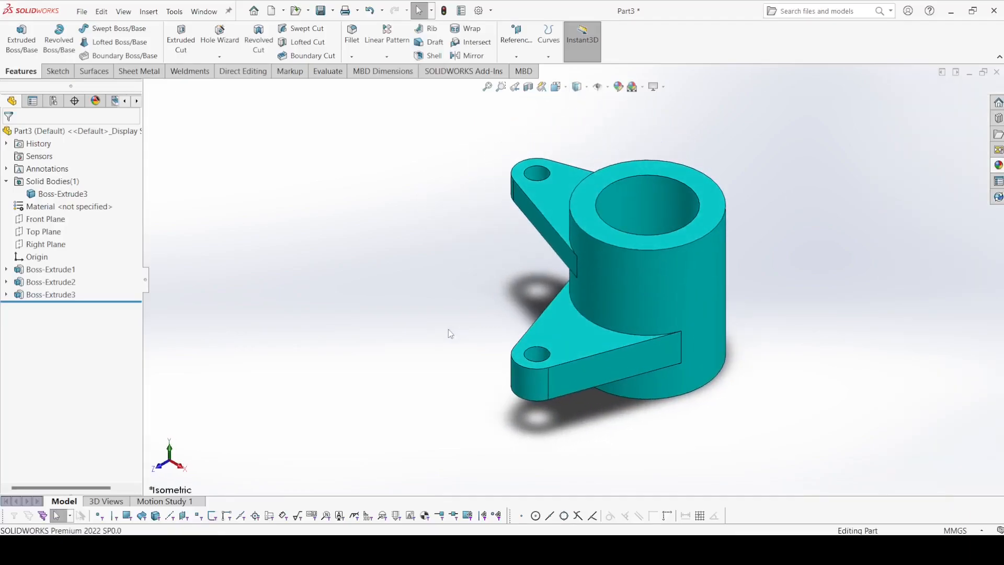